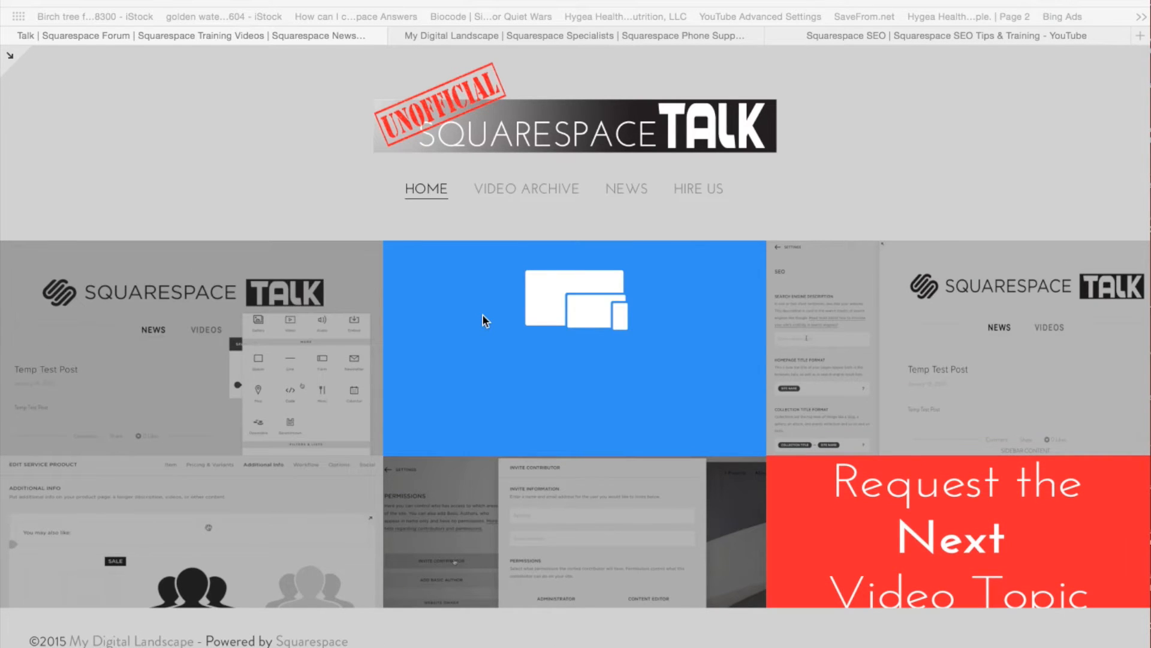
{"action": "mouse_move", "coordinate": [331, 633]}
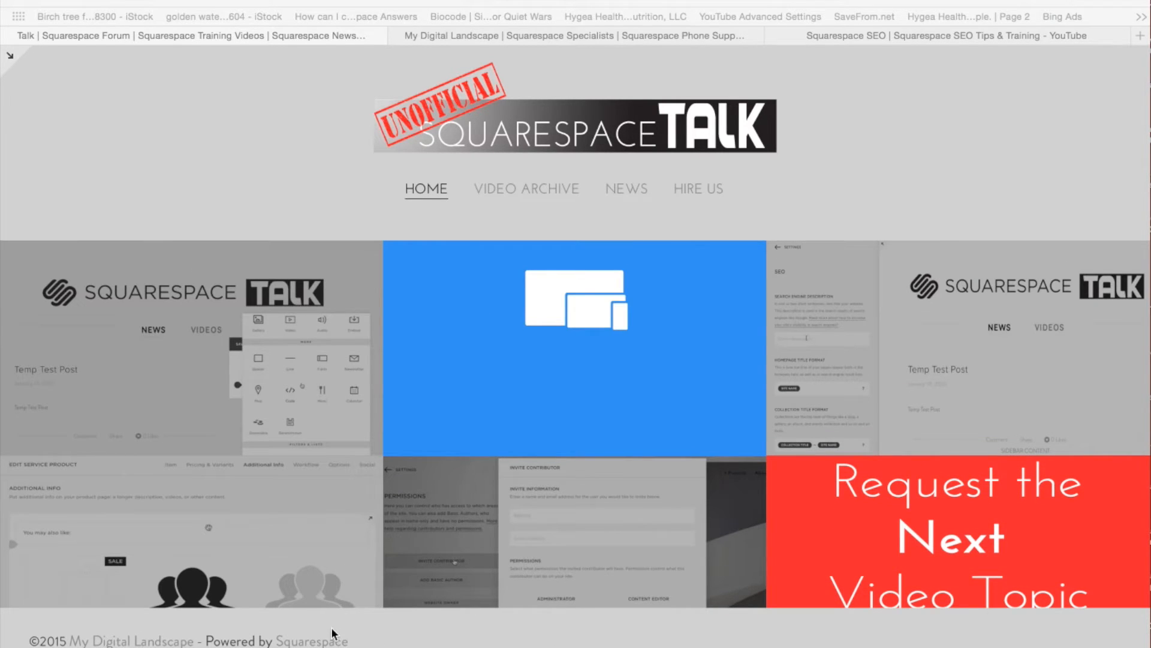
Scroll down the homepage preview to reach the site footer.
{"action": "scroll", "scroll_direction": "down", "scroll_amount": 3}
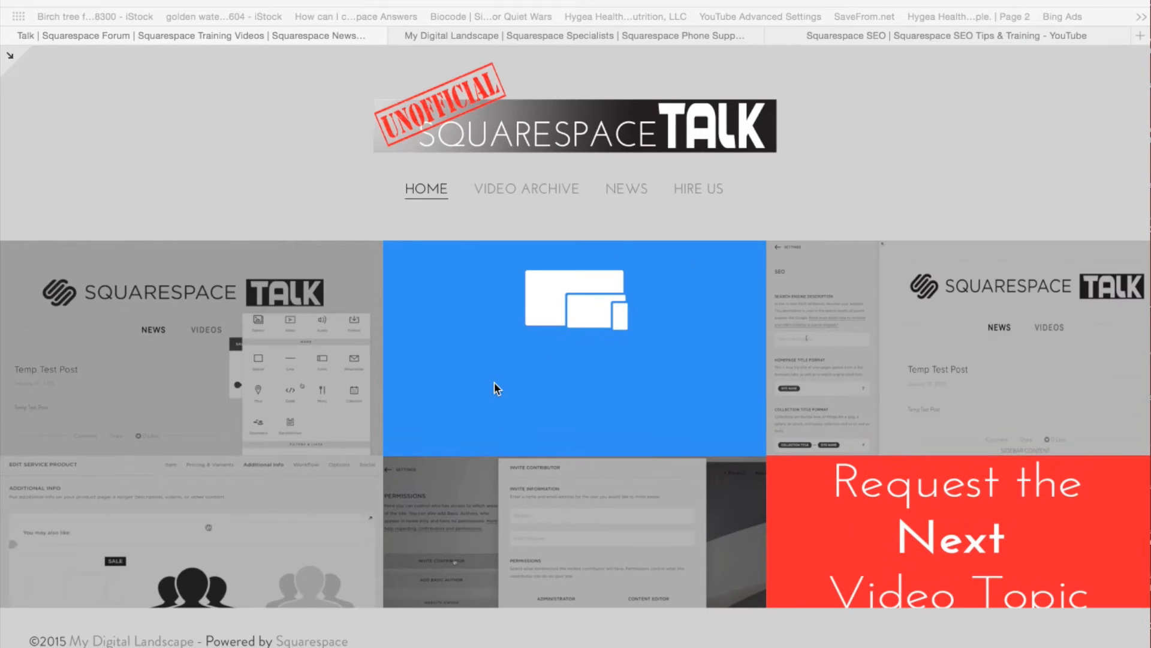
{"action": "scroll", "scroll_direction": "down", "scroll_amount": 3}
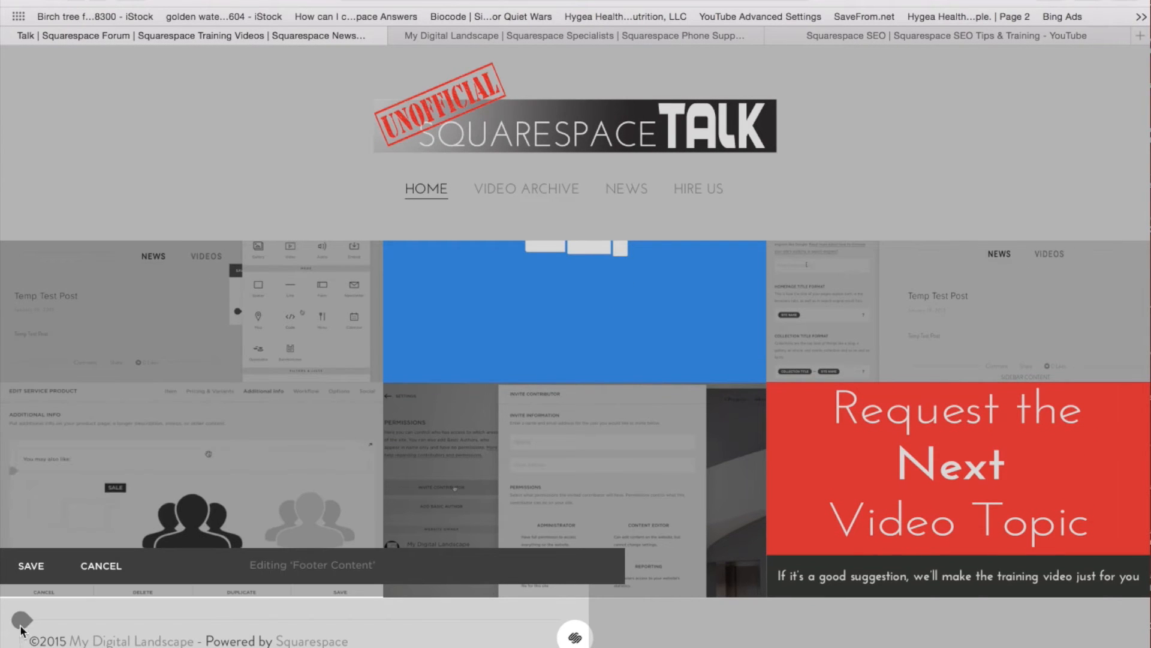
Open the footer's block picker showing basic, gallery and summary blocks.
{"action": "left_click", "coordinate": [21, 622]}
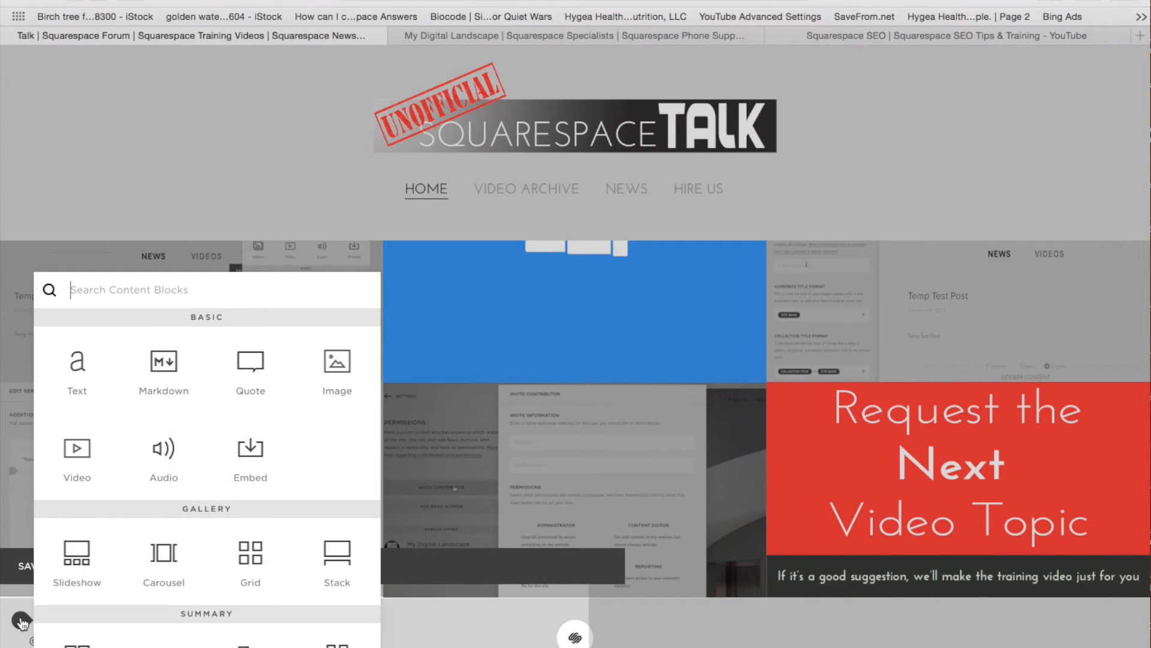
{"action": "mouse_move", "coordinate": [163, 449]}
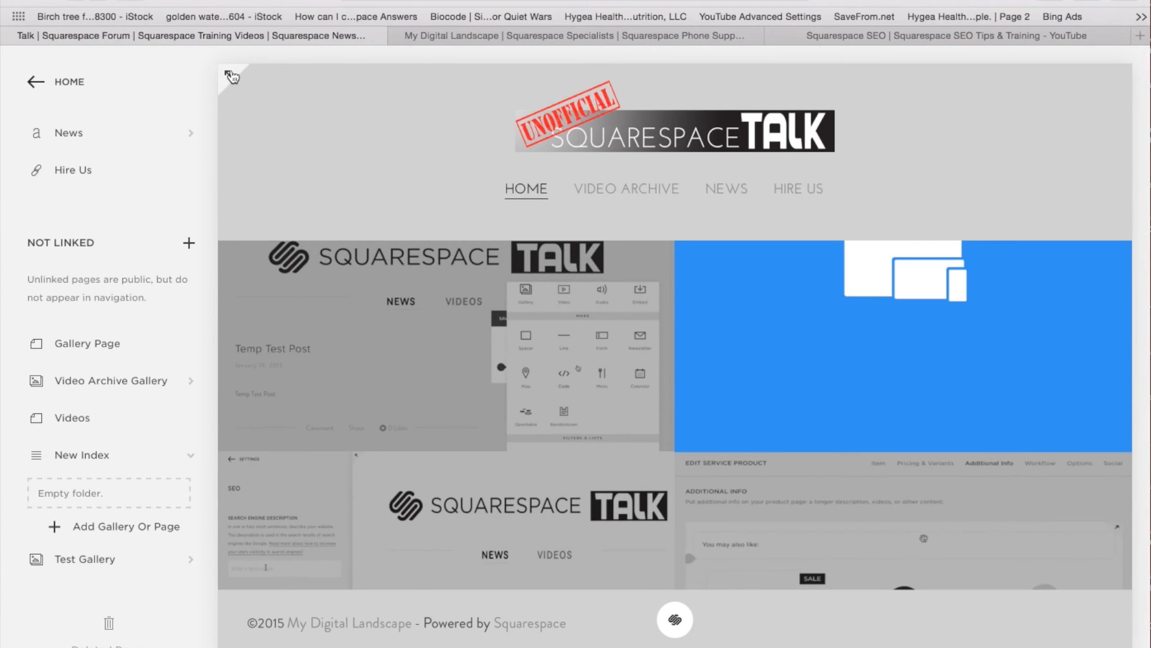
{"action": "mouse_move", "coordinate": [314, 594]}
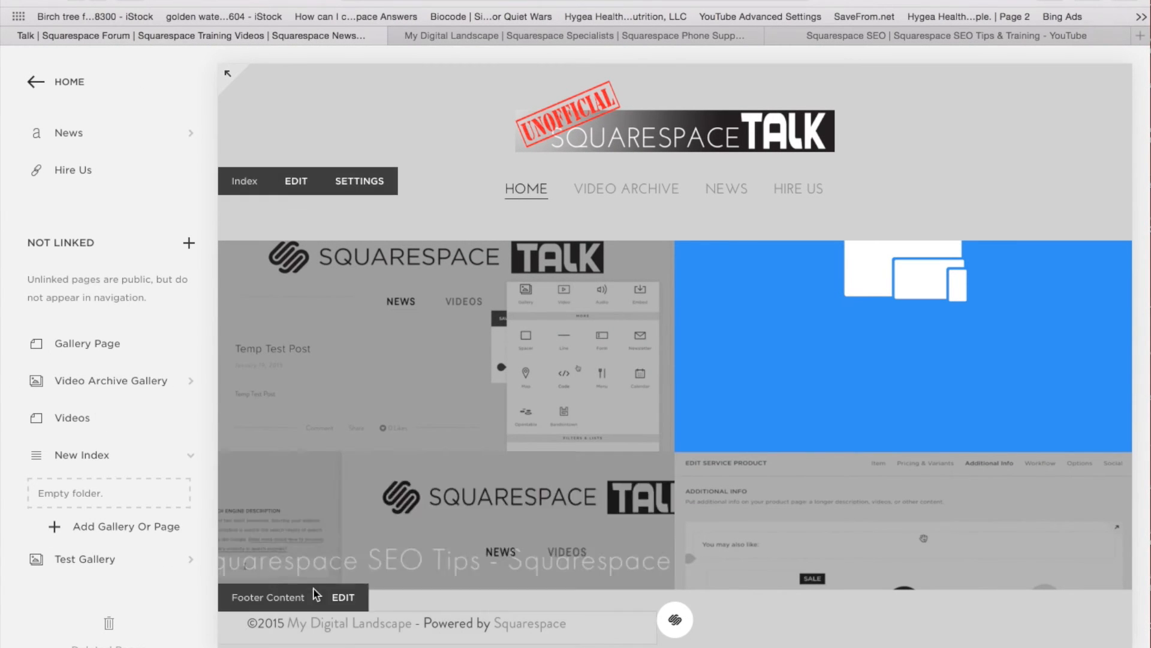
Go back from the Pages panel to the Home main menu.
{"action": "left_click", "coordinate": [342, 596]}
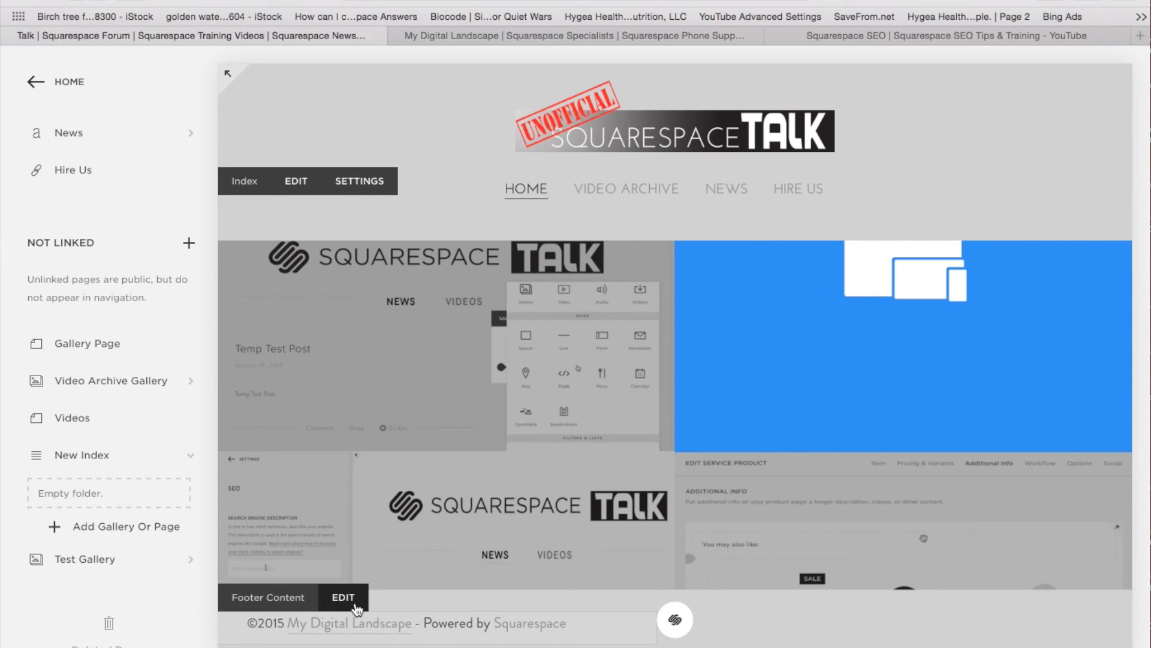
{"action": "mouse_move", "coordinate": [343, 604]}
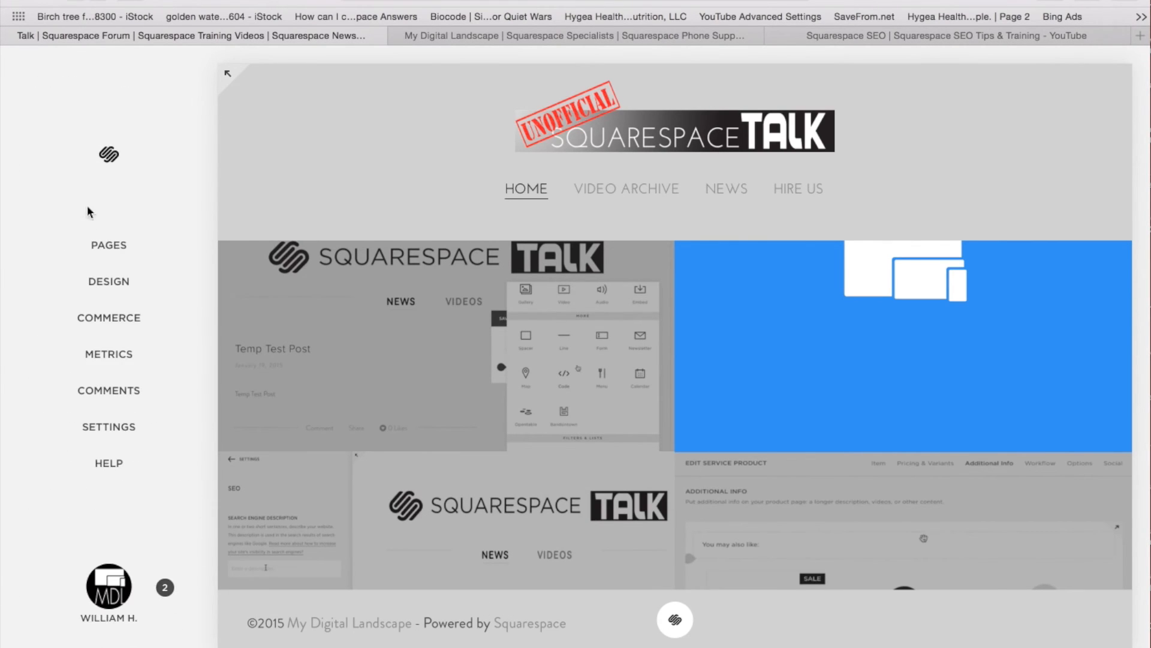
{"action": "mouse_move", "coordinate": [108, 426]}
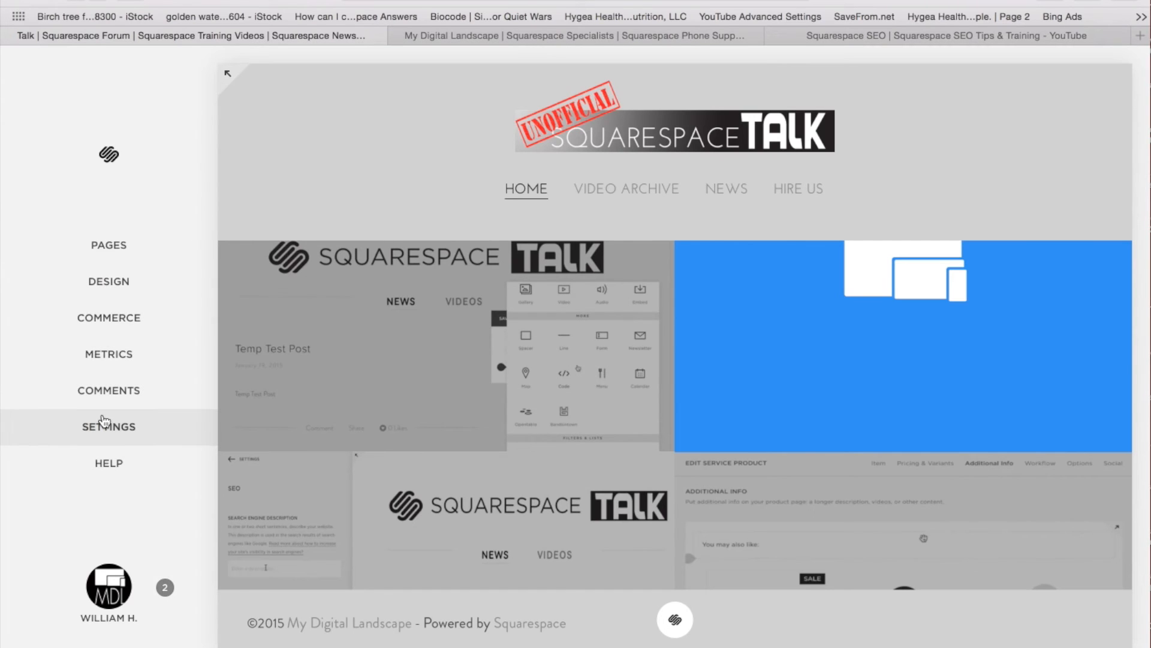
Open Design, then the Squarespace Badge settings.
{"action": "left_click", "coordinate": [108, 281]}
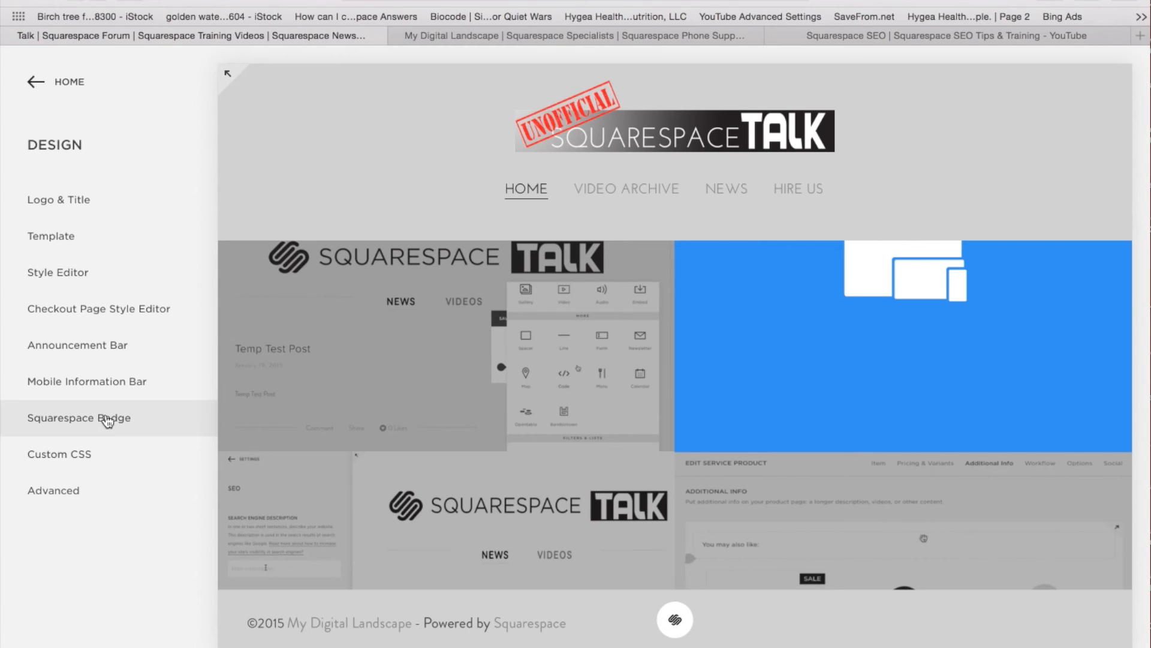
{"action": "left_click", "coordinate": [78, 418]}
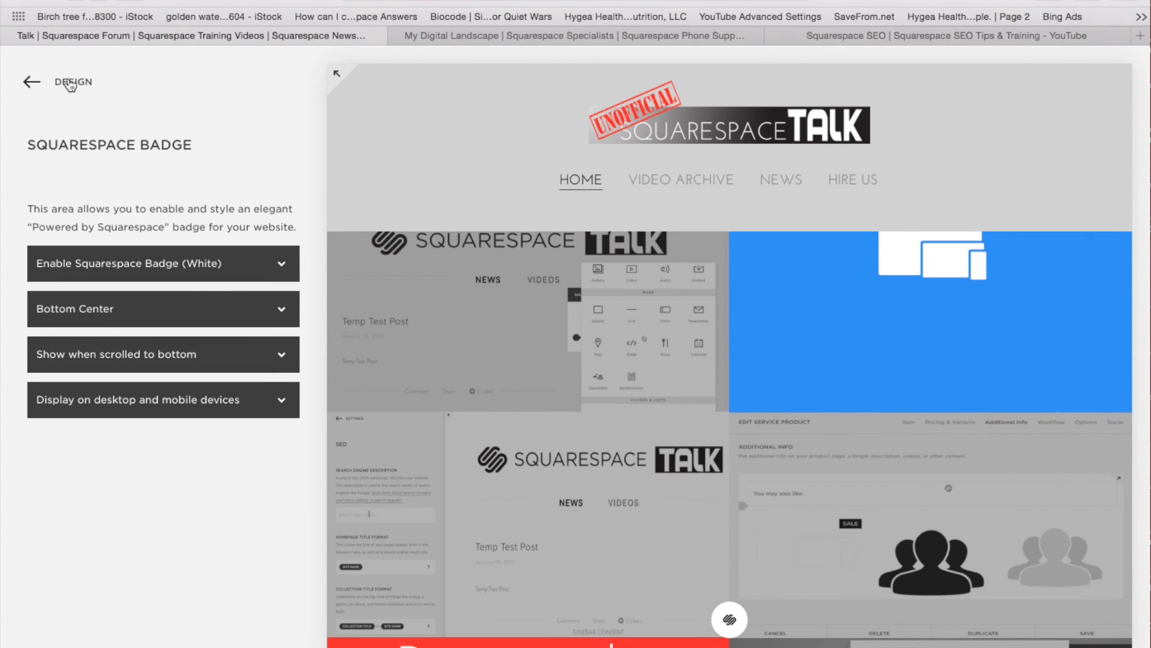
Exit the badge settings and scroll the full-width homepage preview.
{"action": "left_click", "coordinate": [32, 81]}
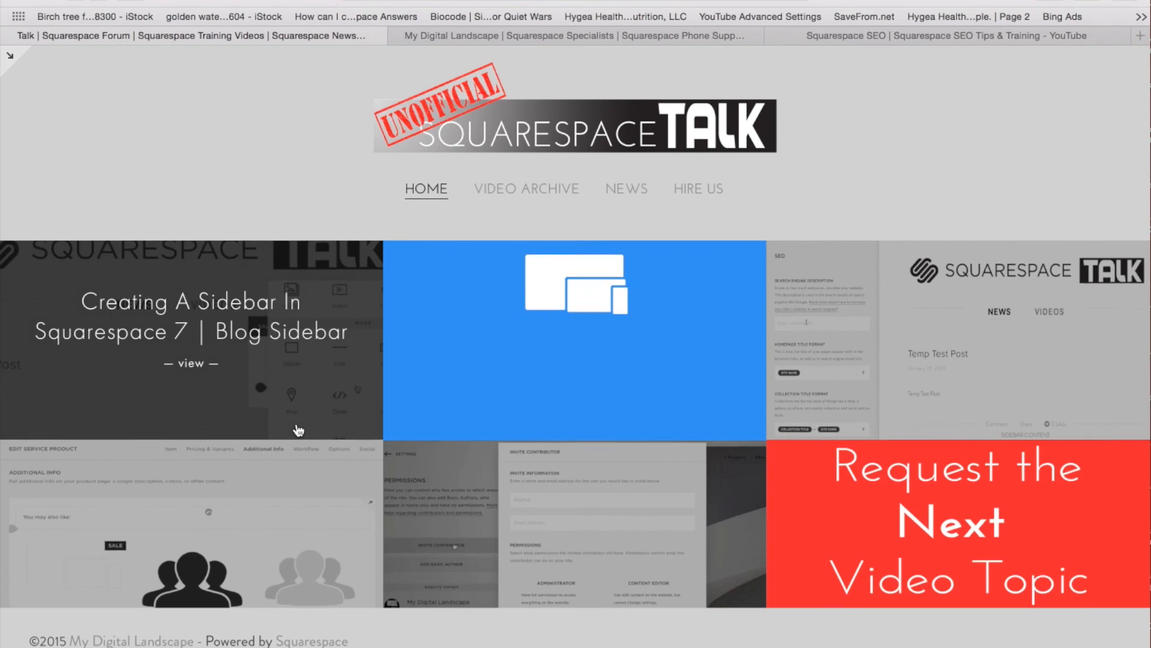
{"action": "scroll", "scroll_direction": "down", "scroll_amount": 3}
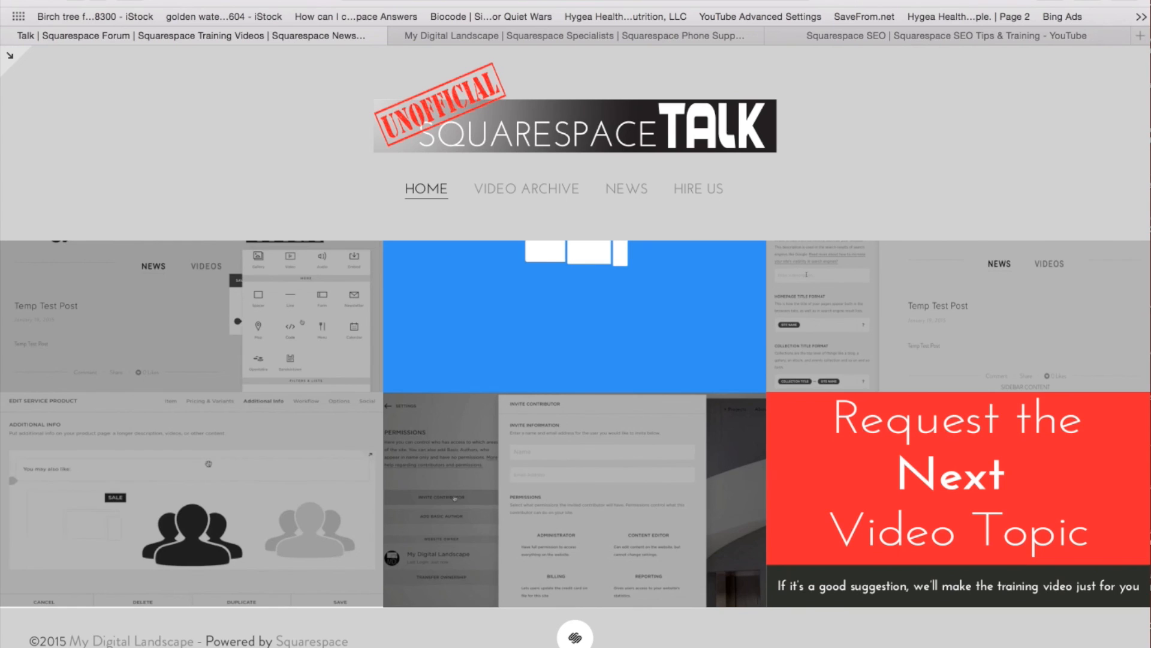